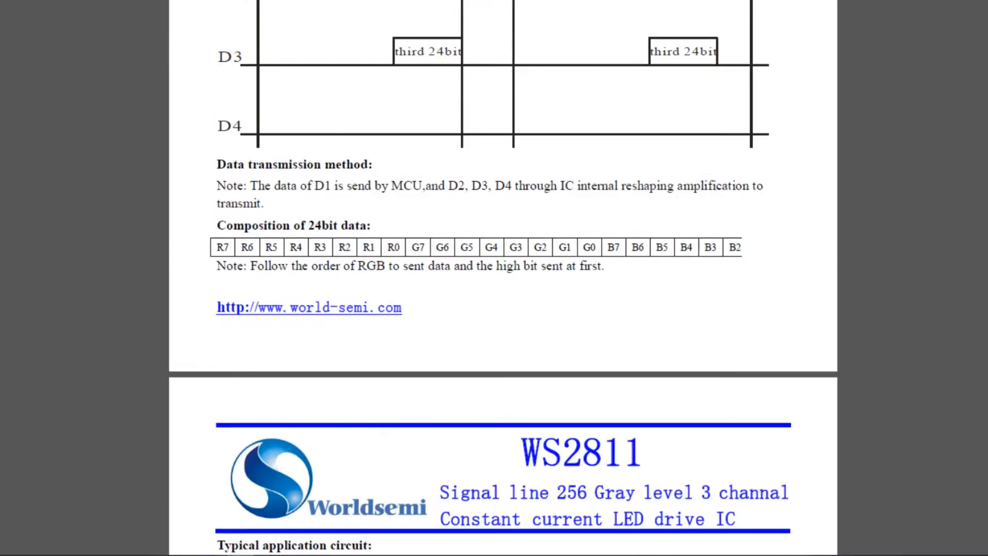
# Scroll the WS2811 datasheet down to the Typical application circuit page with the 18.5mA ratings.
pyautogui.scroll(-3)
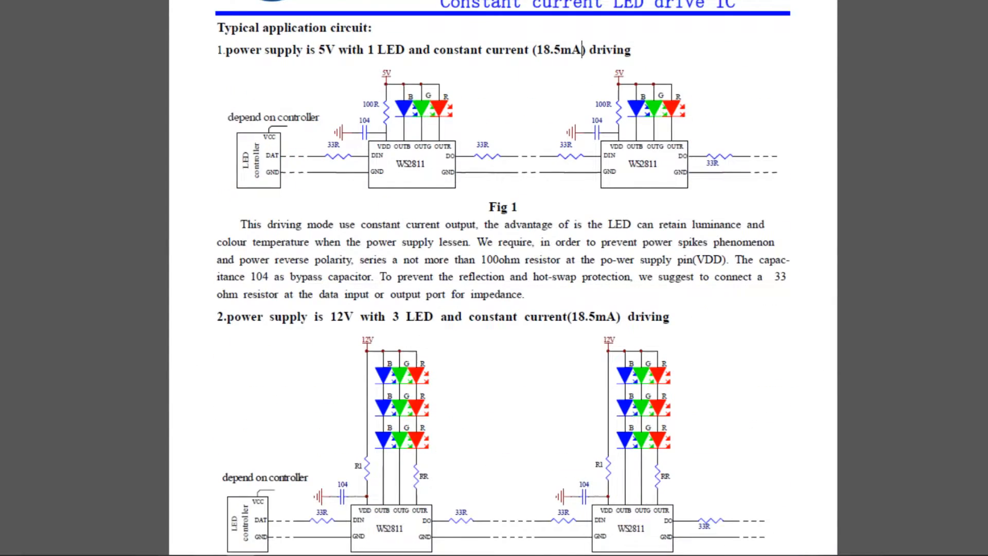
pyautogui.scroll(-3)
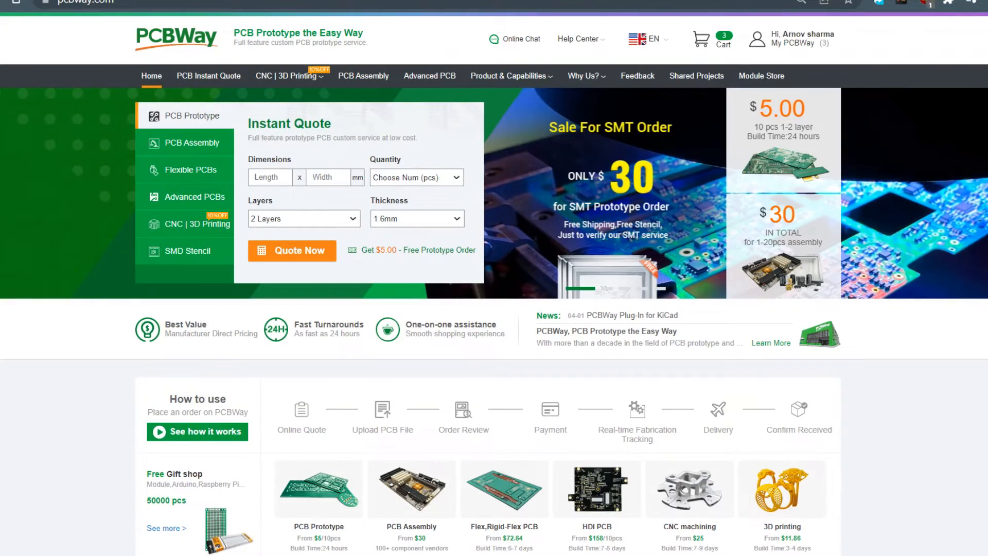
# Scroll the PCBWay homepage to its instant quote form for PCB prototypes.
pyautogui.scroll(-3)
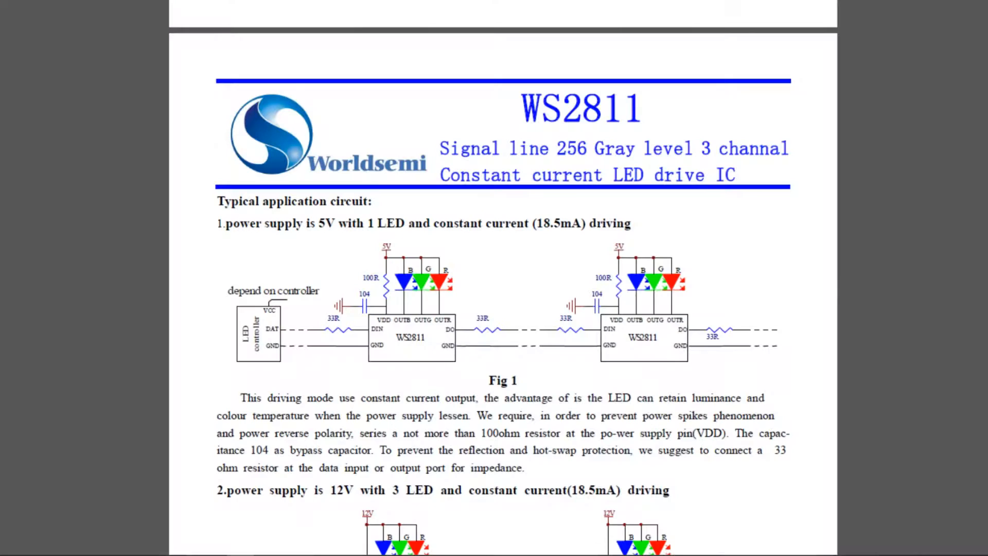
# Select the 18.5mA rating in the '1.power supply is 5V' heading and continue down the page.
pyautogui.doubleClick(555, 224)
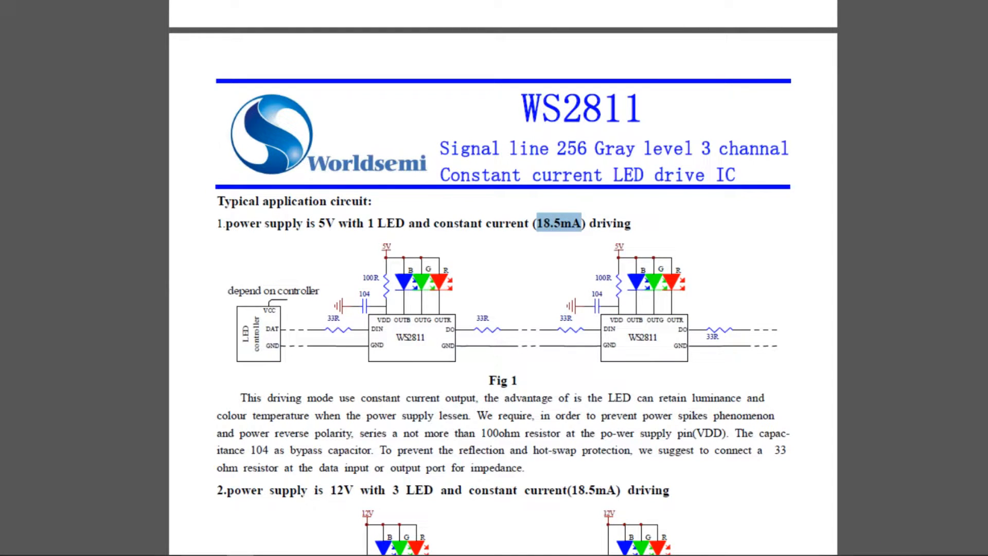
pyautogui.scroll(-3)
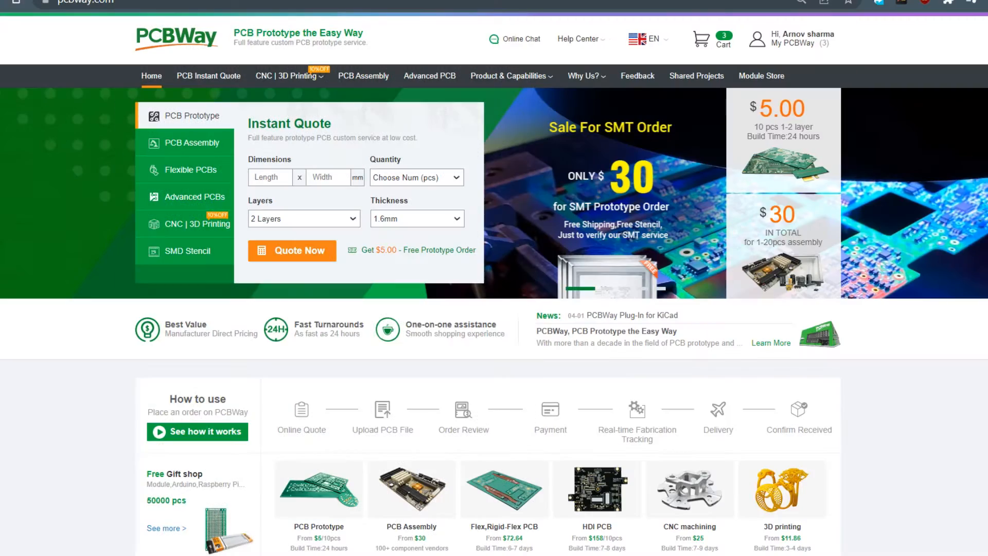
# Scroll the PCBWay homepage to the How to use steps, product range and $30 assembly promotion.
pyautogui.scroll(-3)
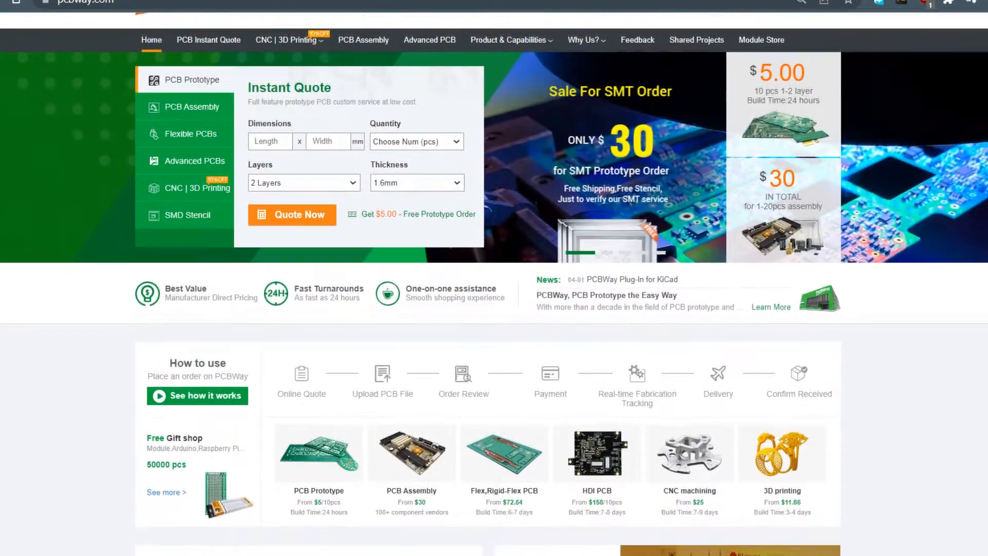
pyautogui.scroll(-3)
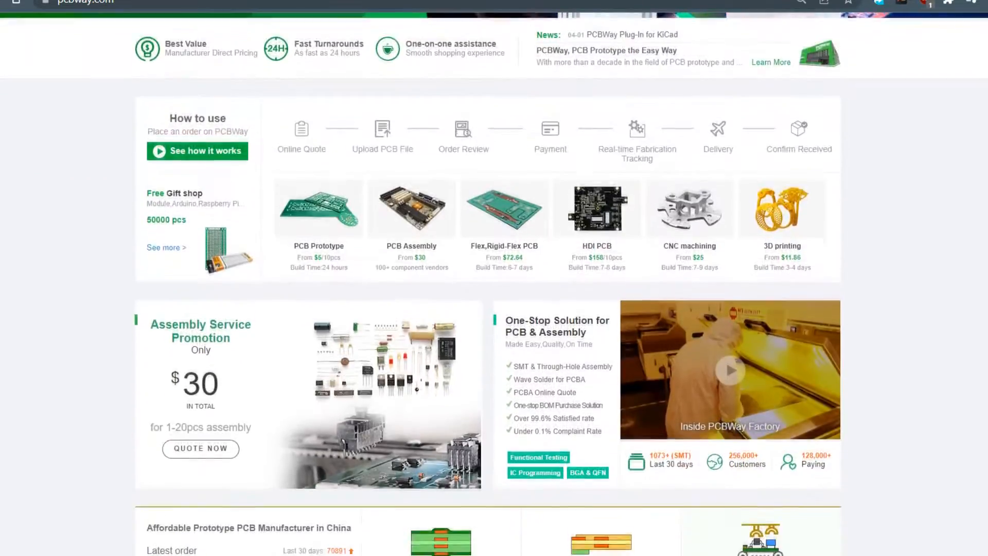